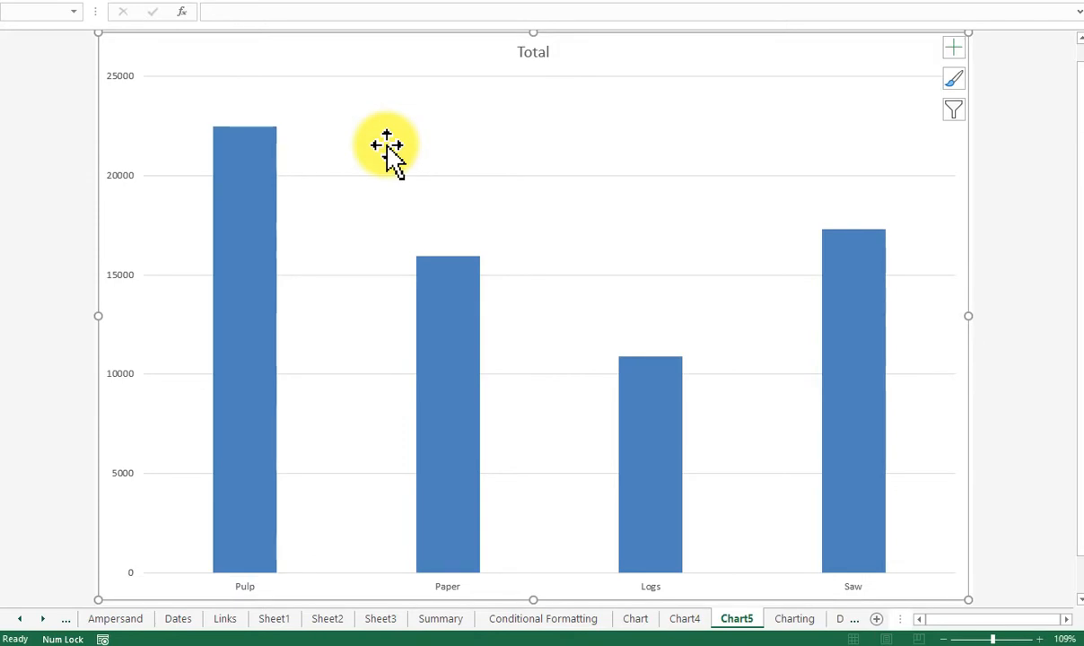
mouse_move(608, 260)
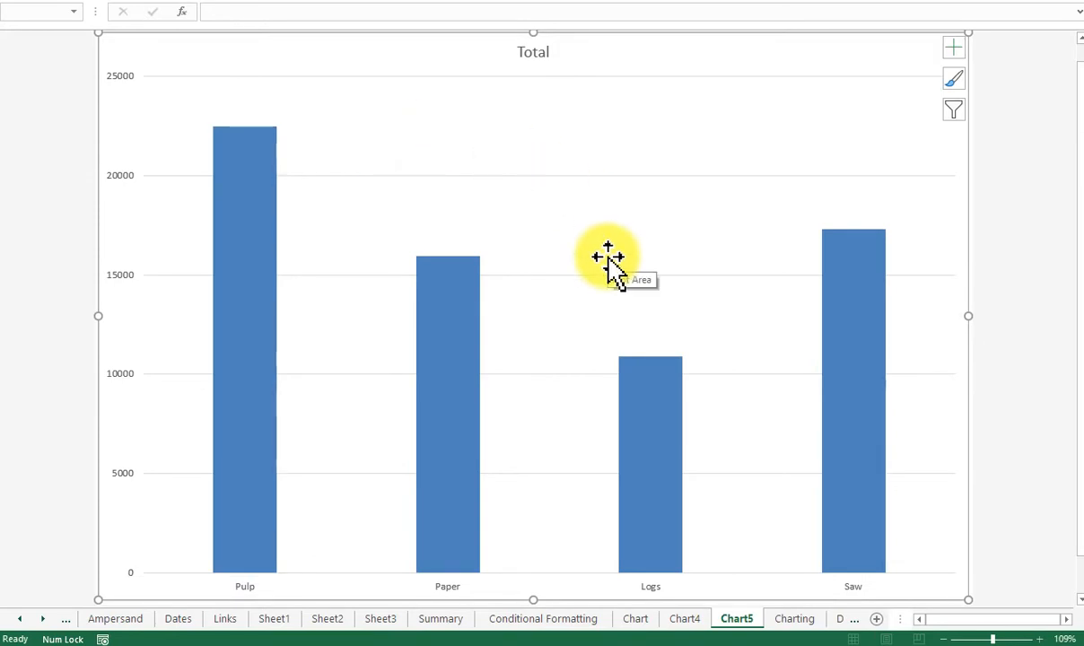
Change the Total column chart's type to a 3-D Pie chart
right_click(608, 257)
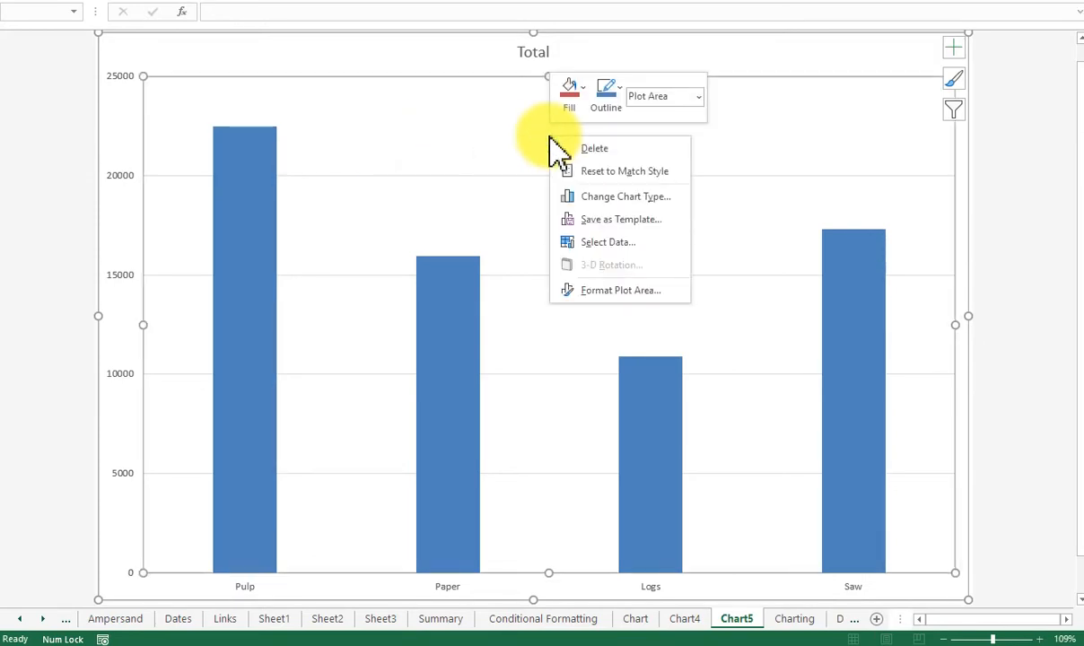
click(626, 195)
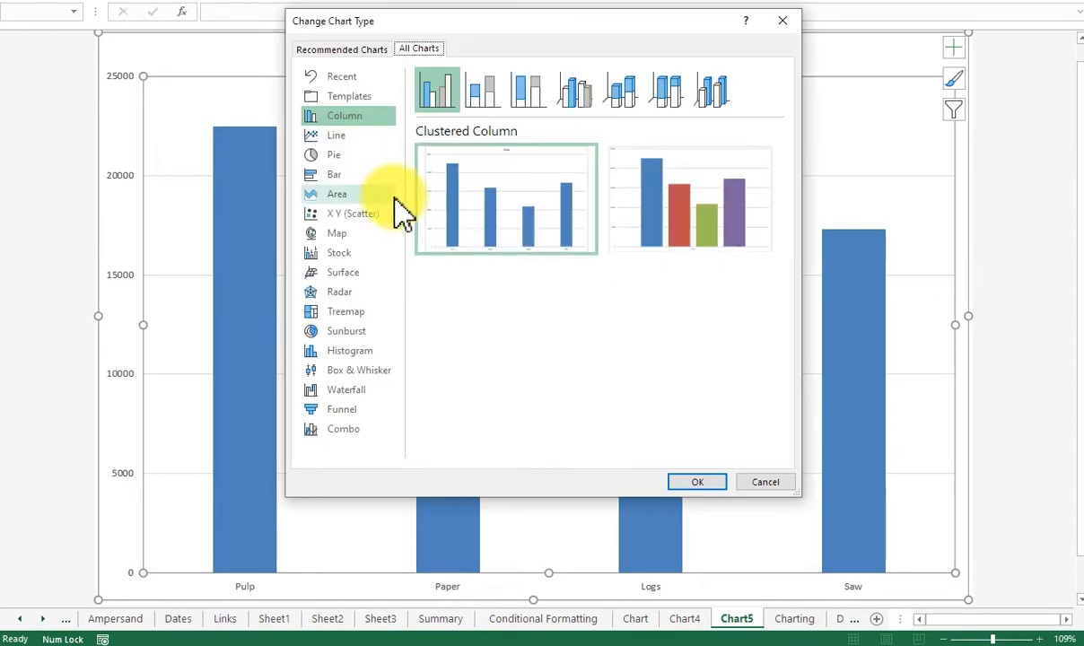
click(334, 155)
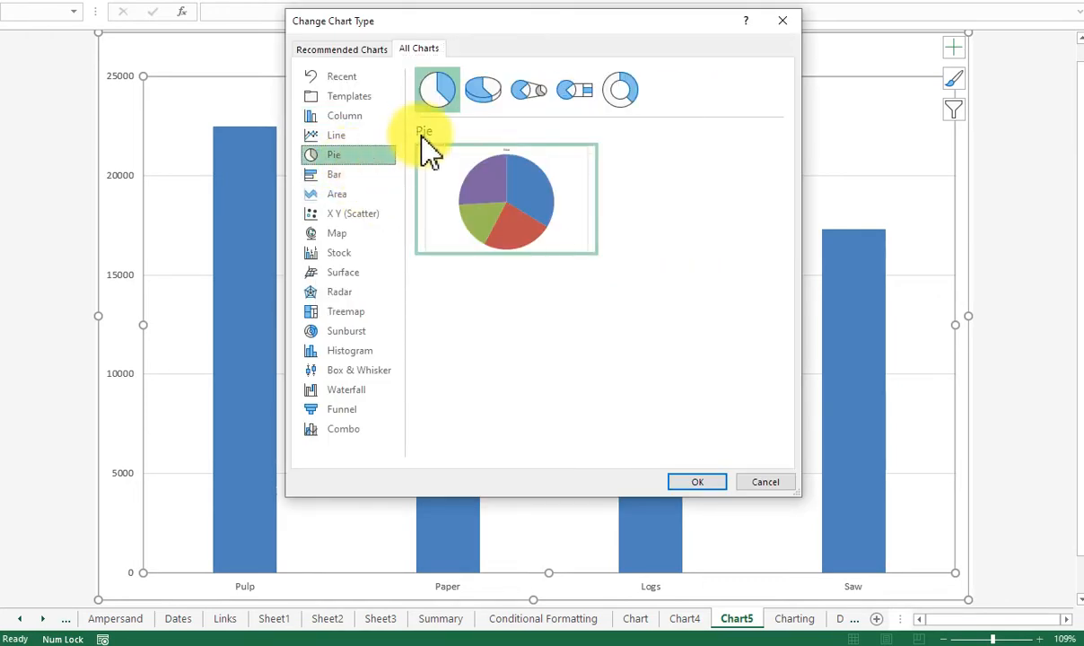
mouse_move(485, 90)
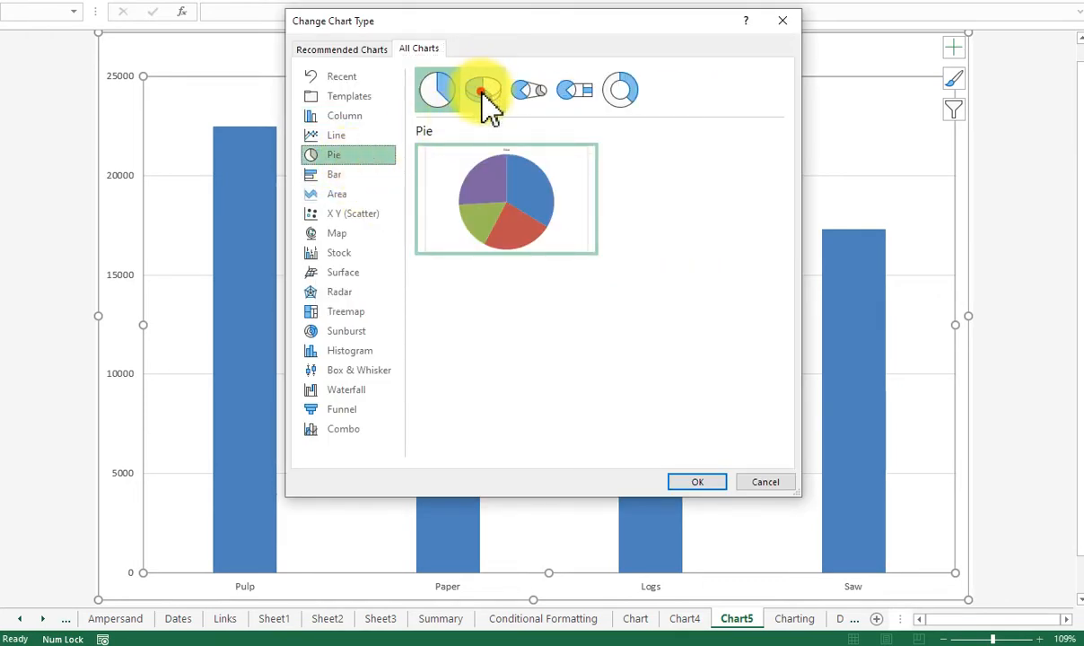
click(483, 89)
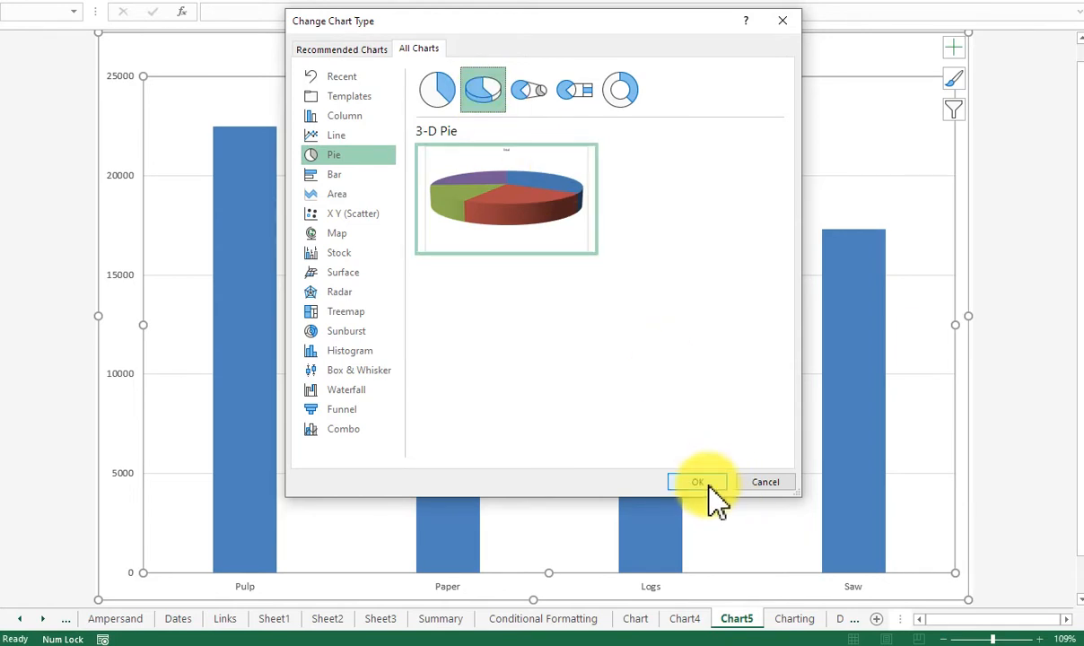
click(697, 482)
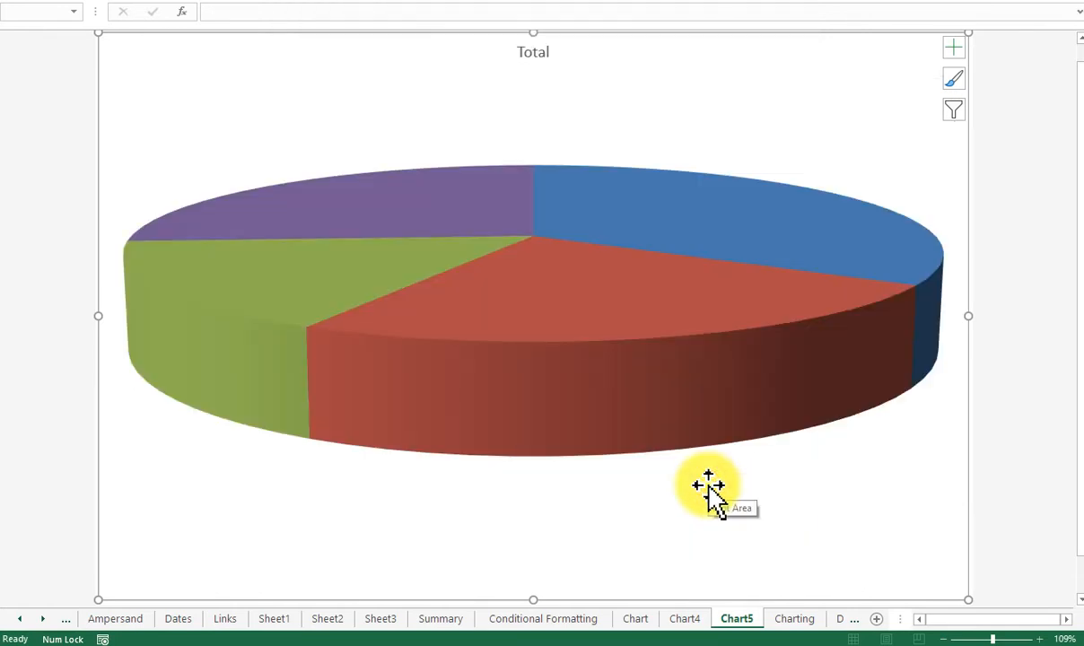
mouse_move(434, 25)
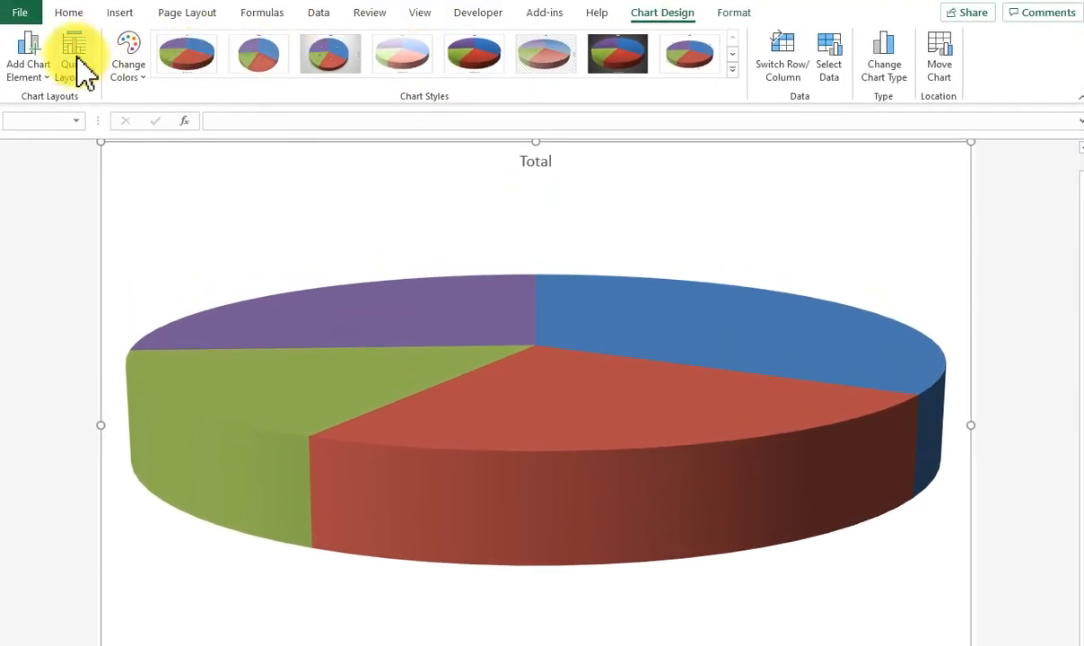
Apply Quick Layout 2 for a top legend and slice percentage labels
click(73, 54)
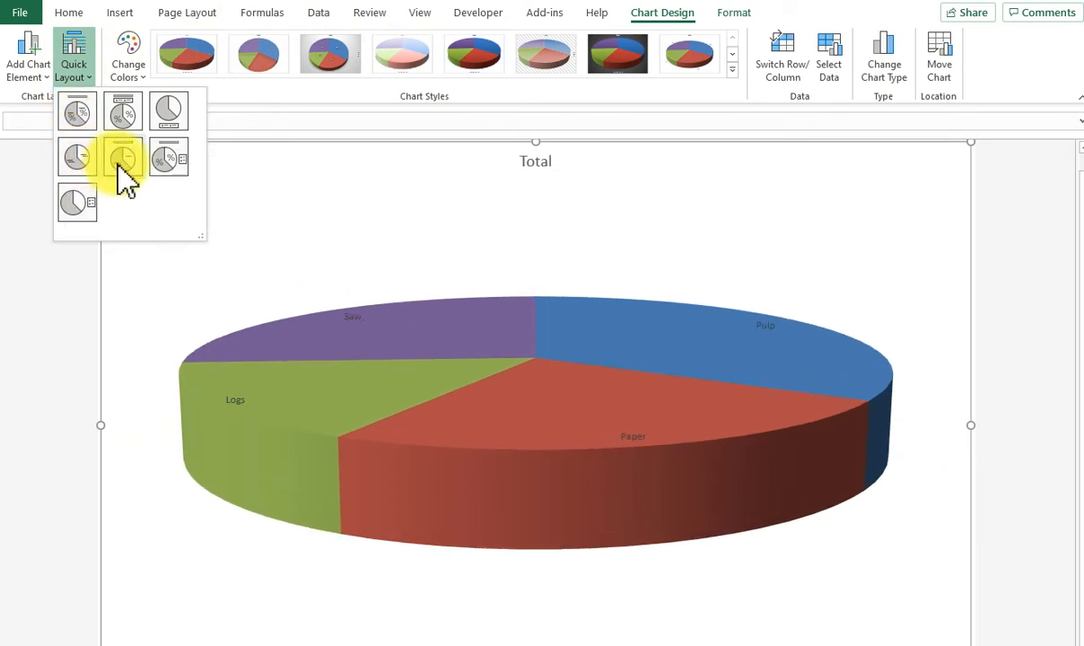
mouse_move(123, 157)
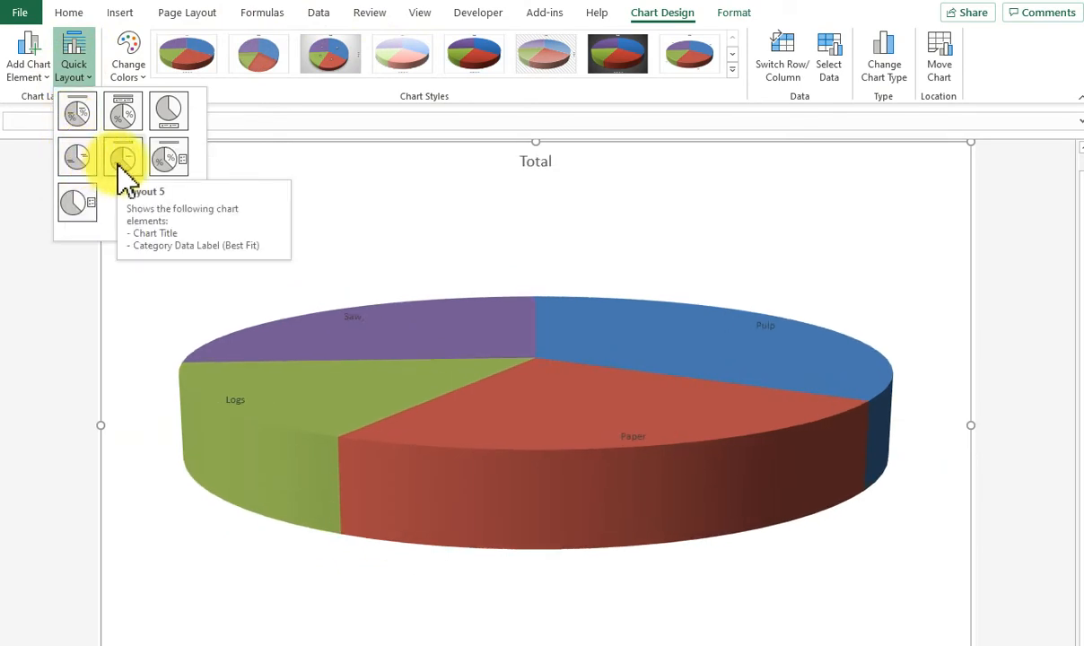
click(169, 157)
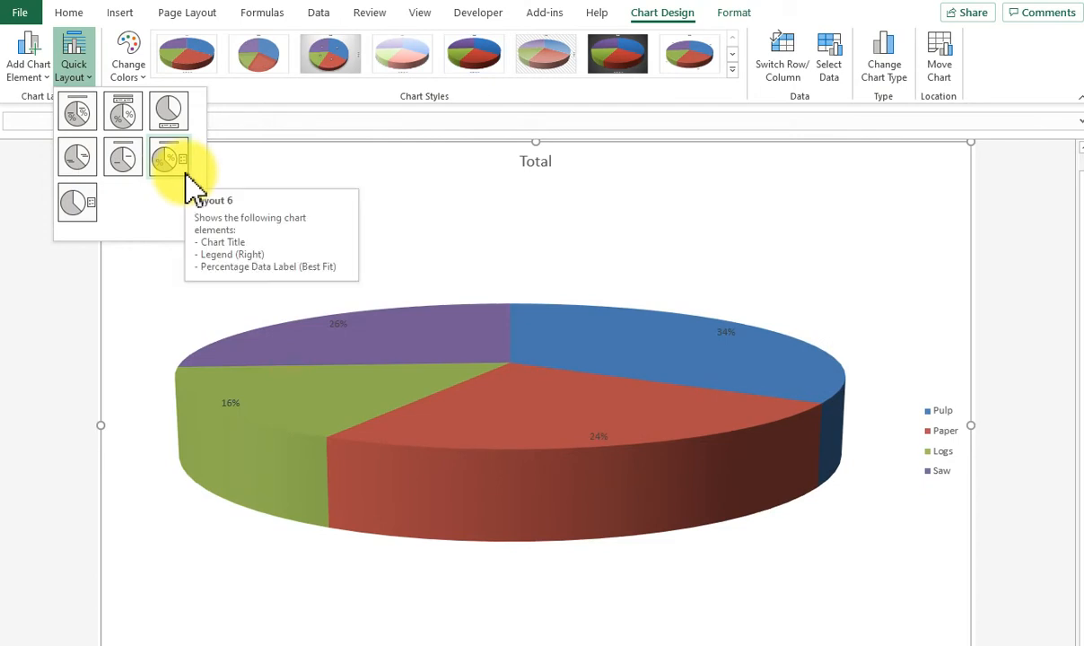
click(123, 111)
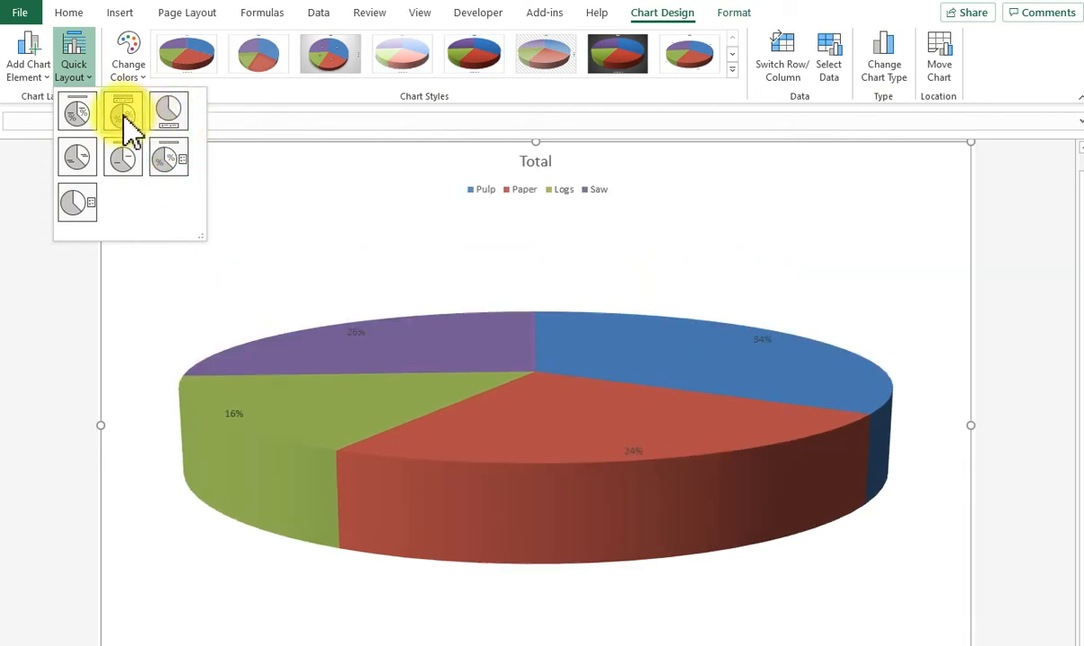
mouse_move(123, 112)
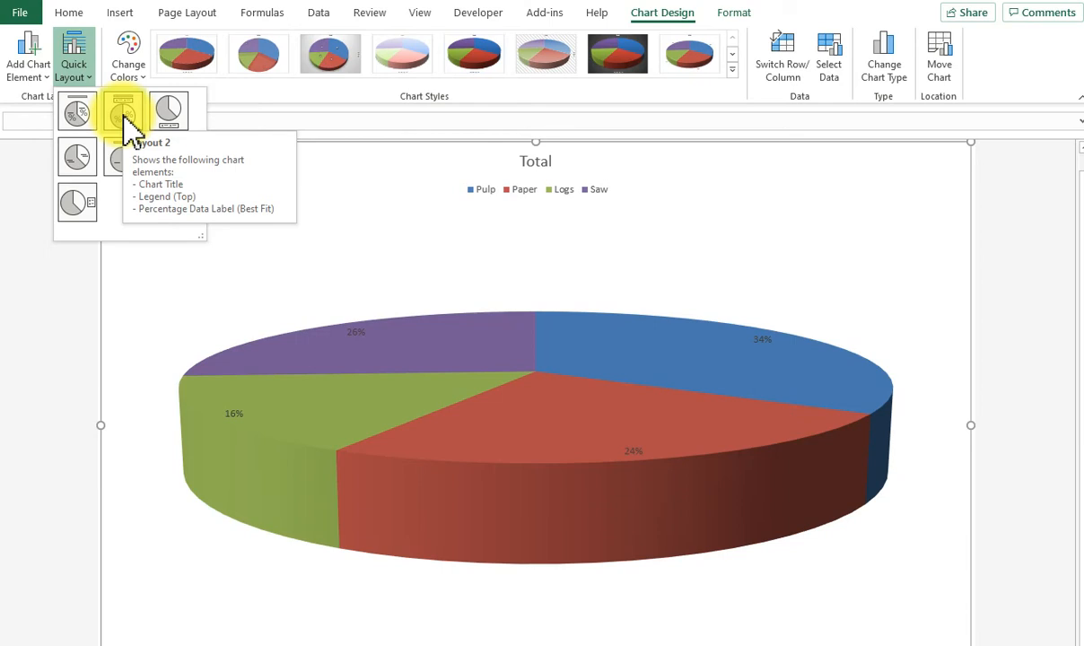
click(122, 110)
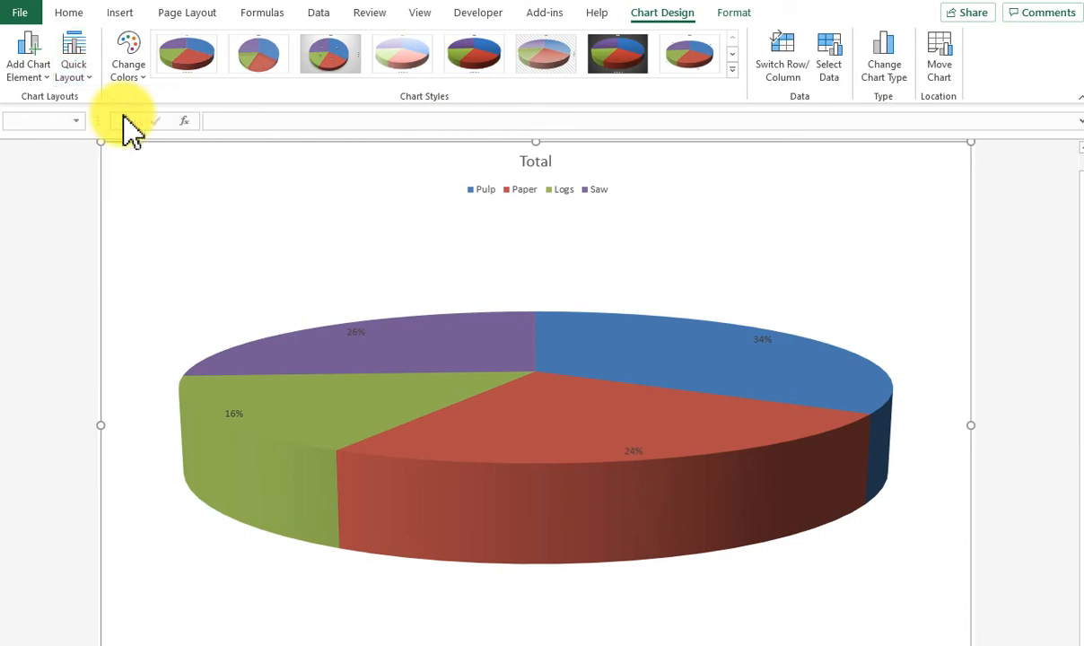
Select all pie slices and drag them outward to explode the 3-D pie
click(539, 447)
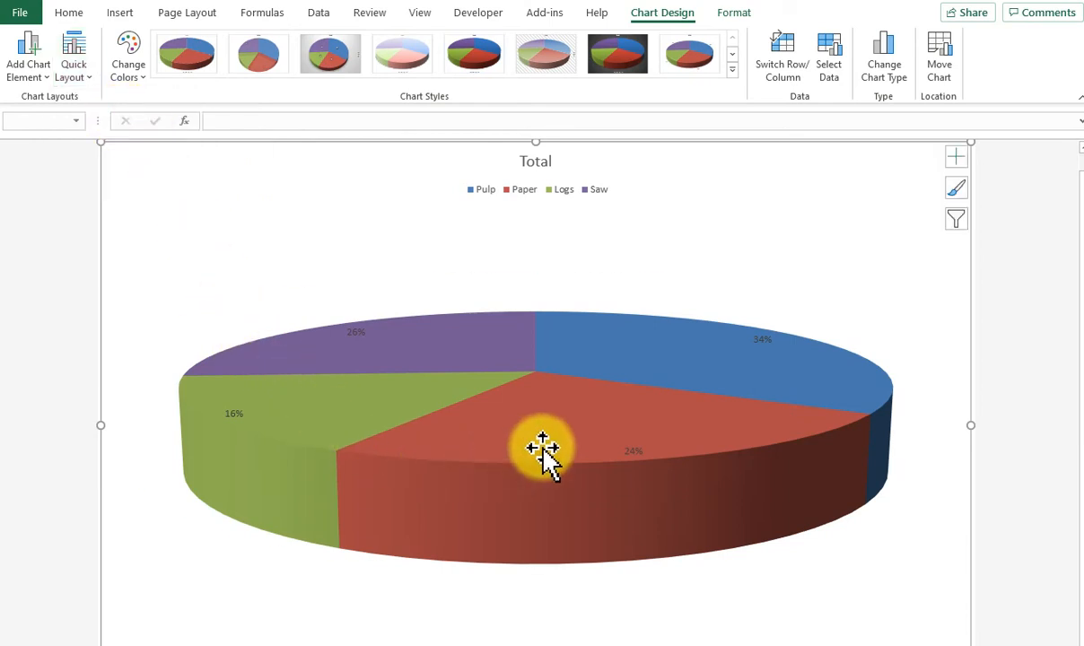
click(543, 453)
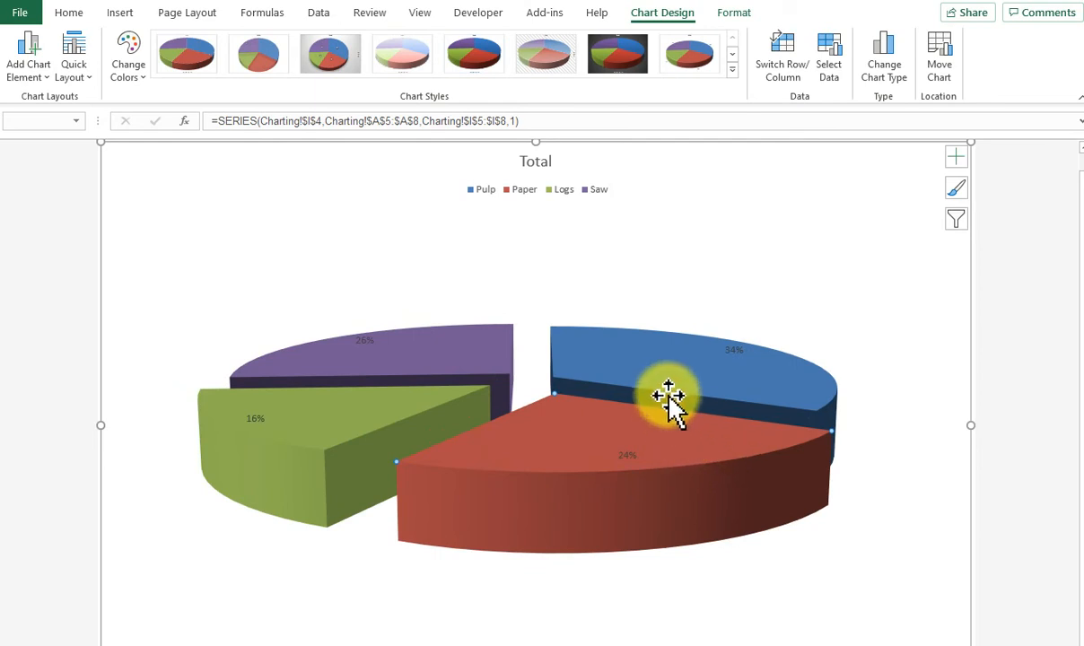
mouse_move(667, 395)
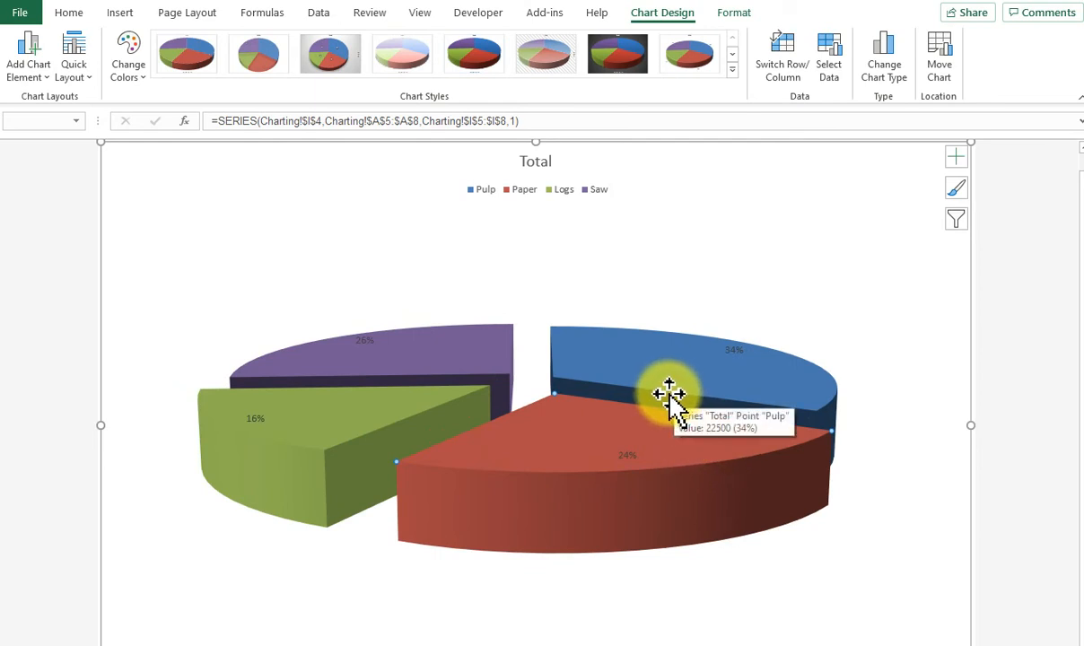
mouse_move(530, 158)
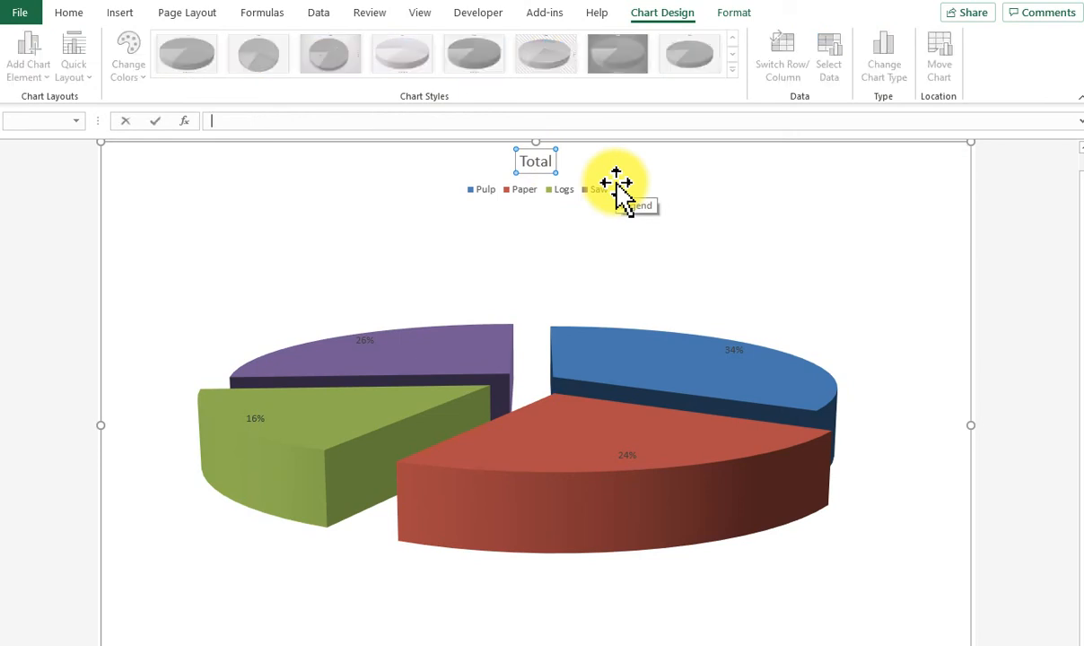
Edit the chart title to read 'Total Volumes'
text(Total Volumes)
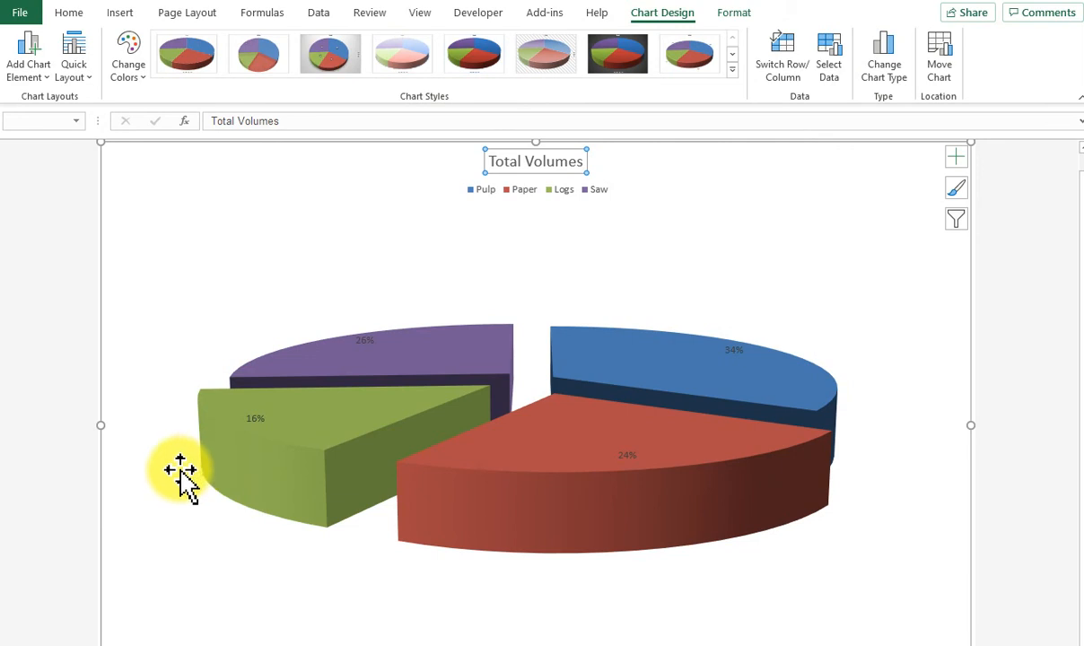
mouse_move(903, 197)
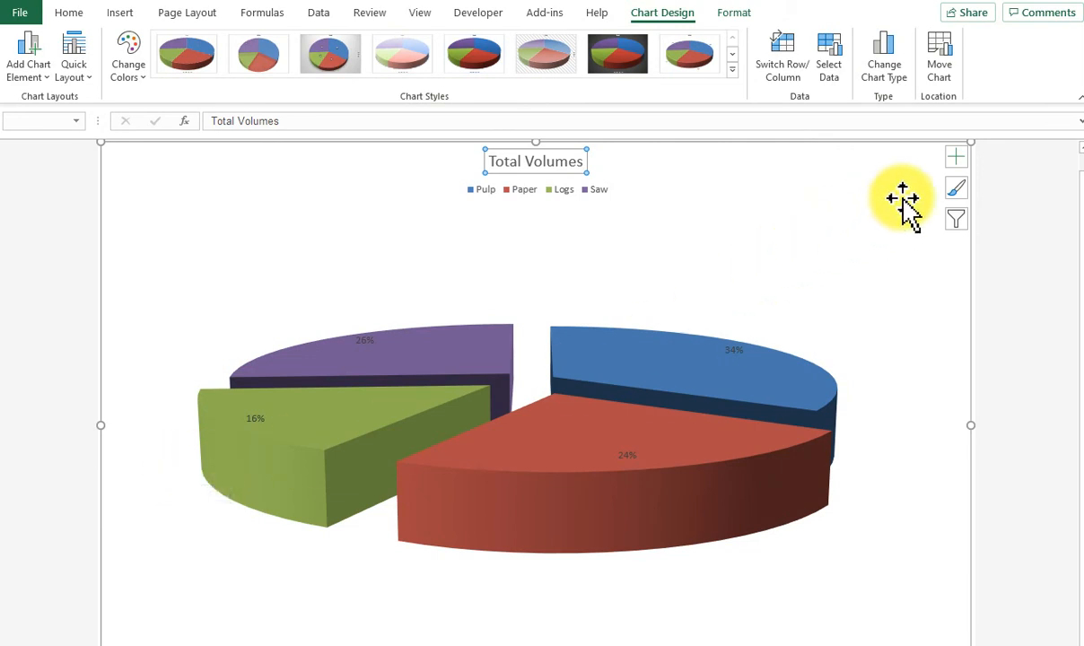
Set the percentage data labels to Outside End via Chart Elements
click(956, 156)
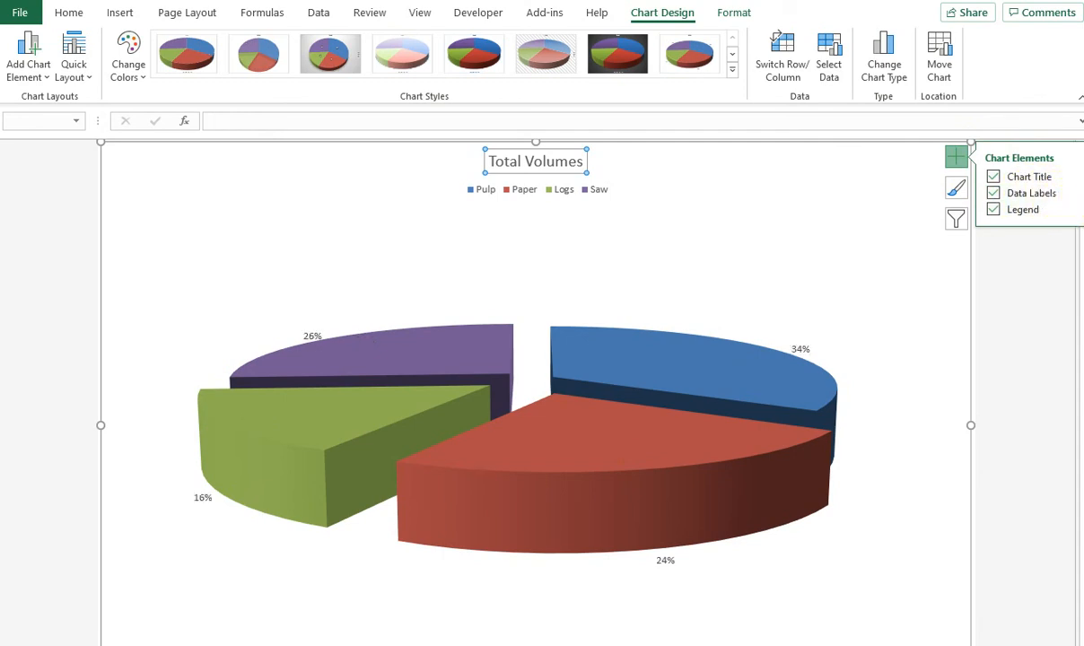
mouse_move(766, 359)
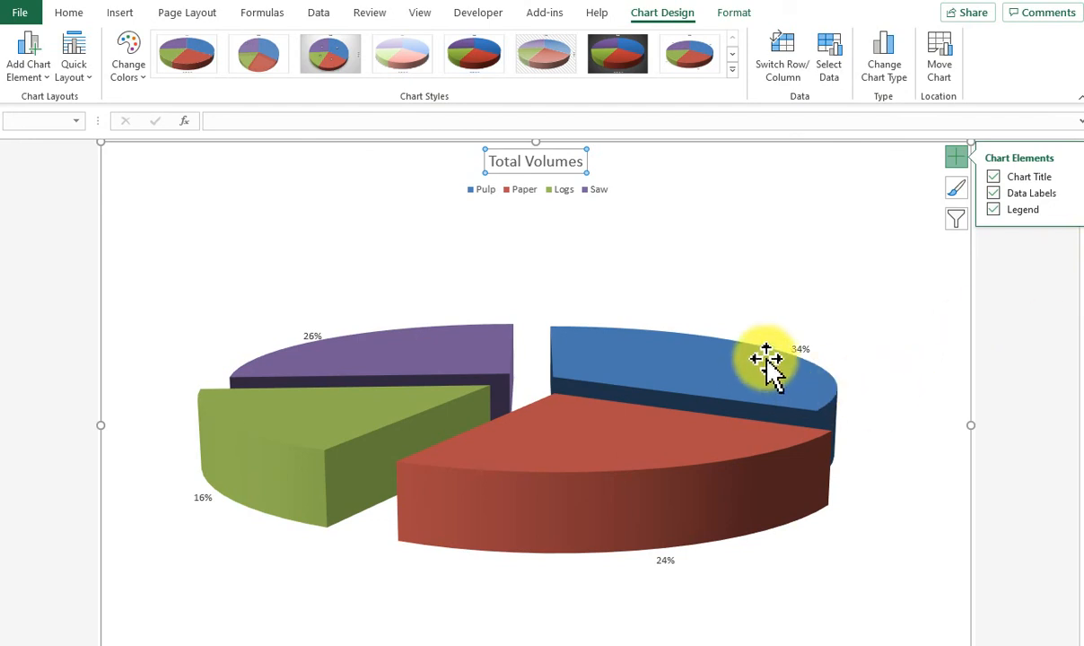